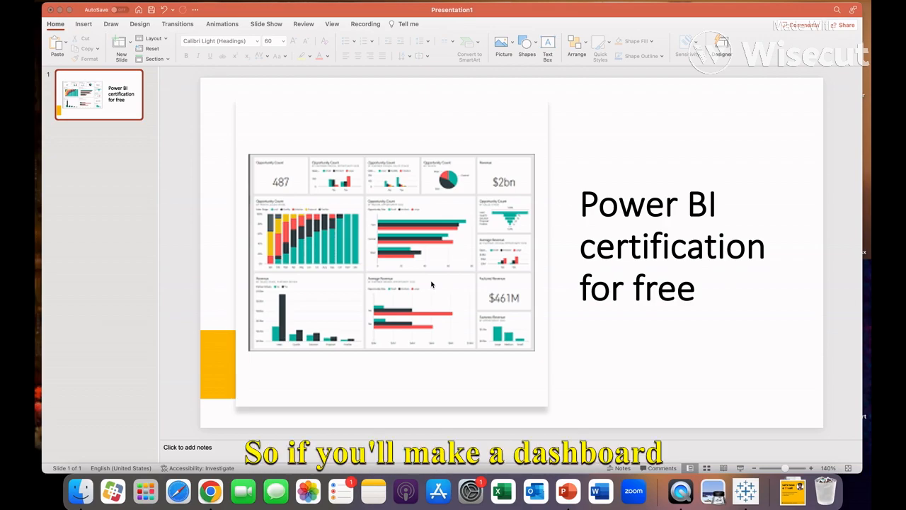
mouse_move(616, 114)
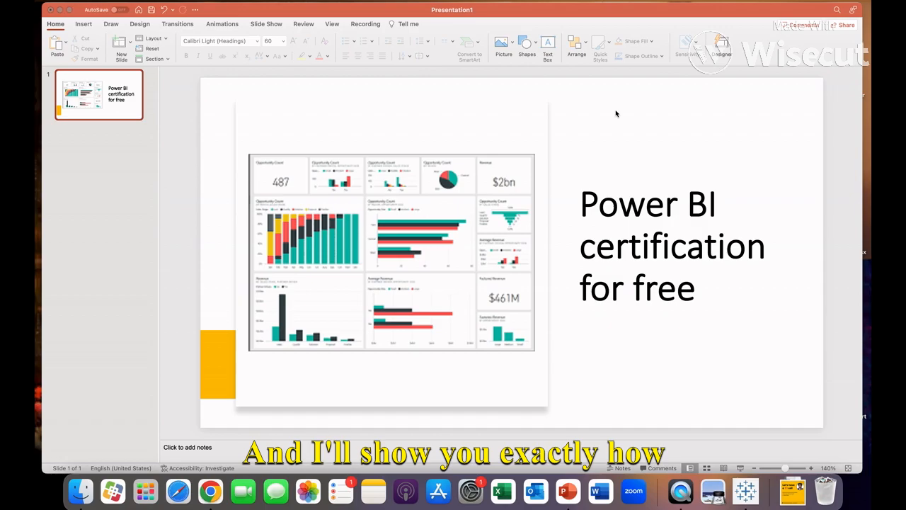
mouse_move(757, 53)
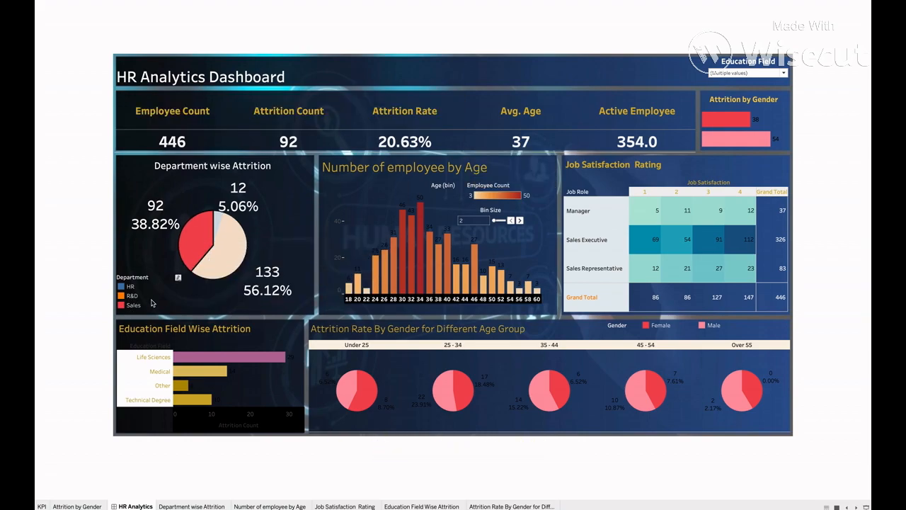
- Clear the Department pie-chart filter, then filter the HR Analytics dashboard to R&D
left_click(230, 251)
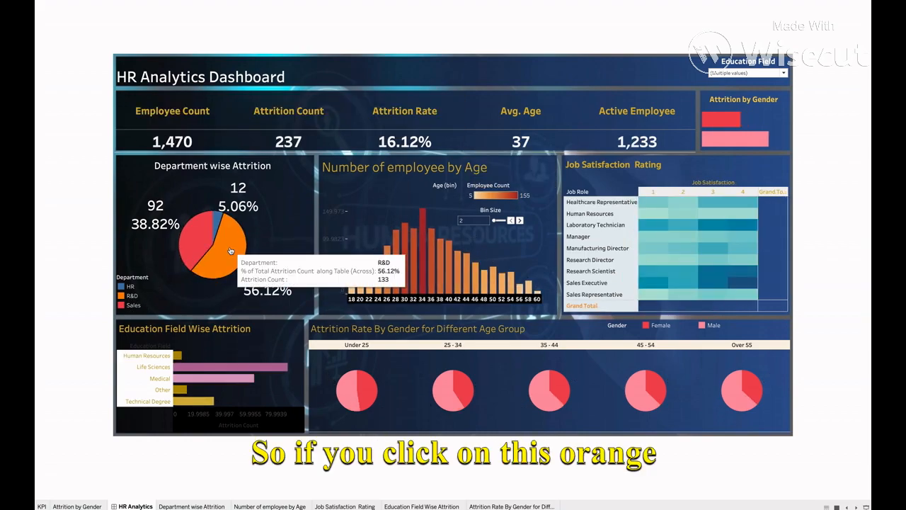
left_click(230, 250)
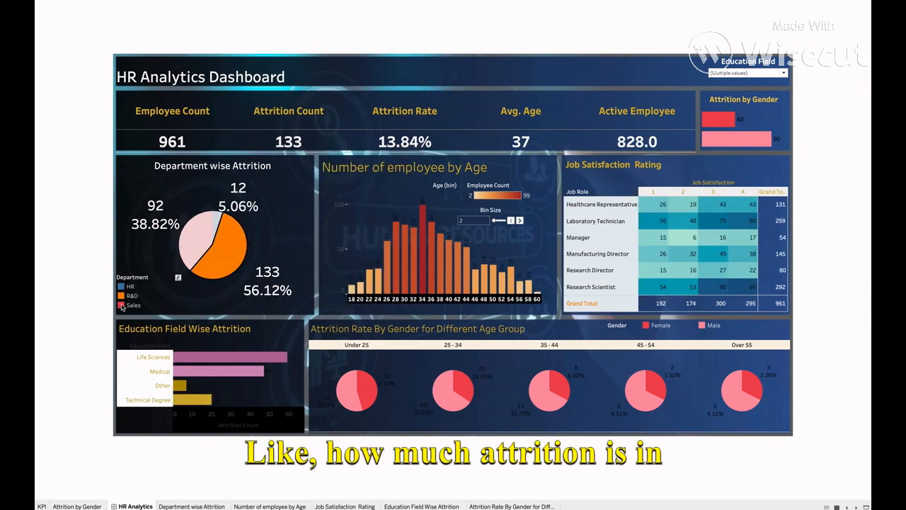
mouse_move(405, 142)
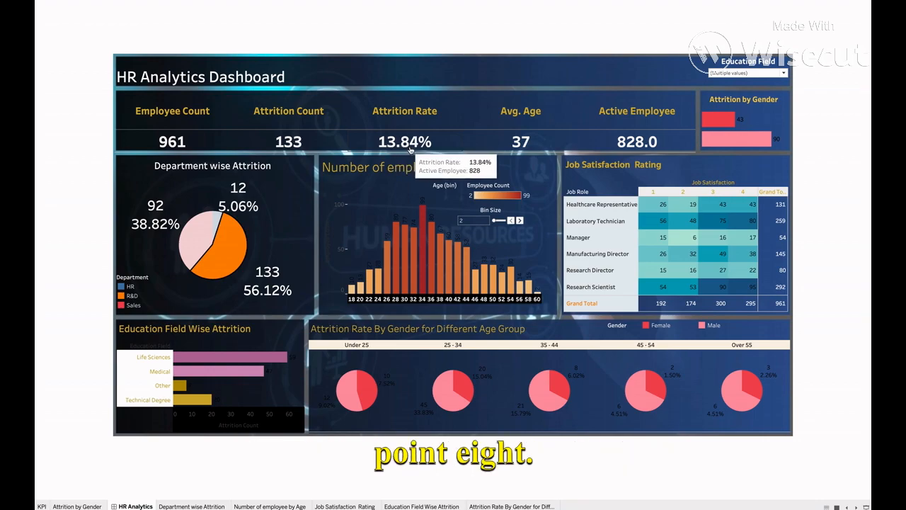
mouse_move(636, 142)
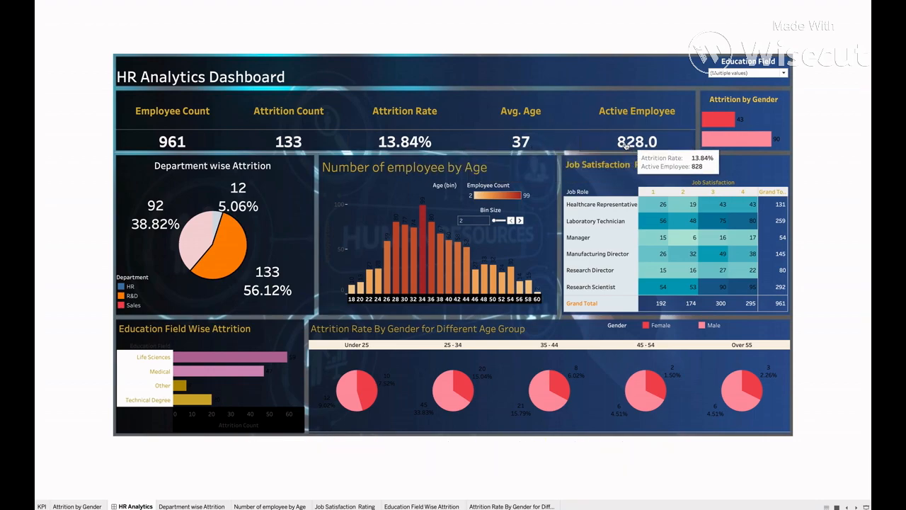
mouse_move(209, 238)
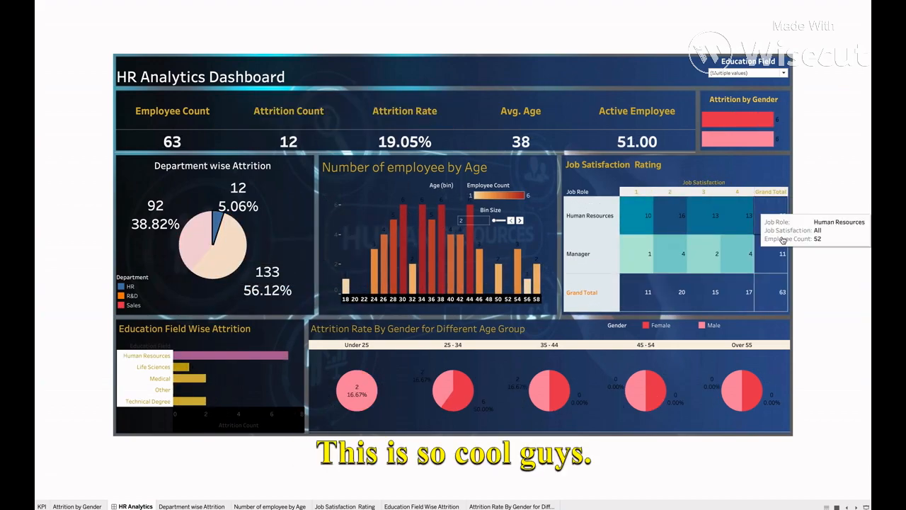
mouse_move(205, 16)
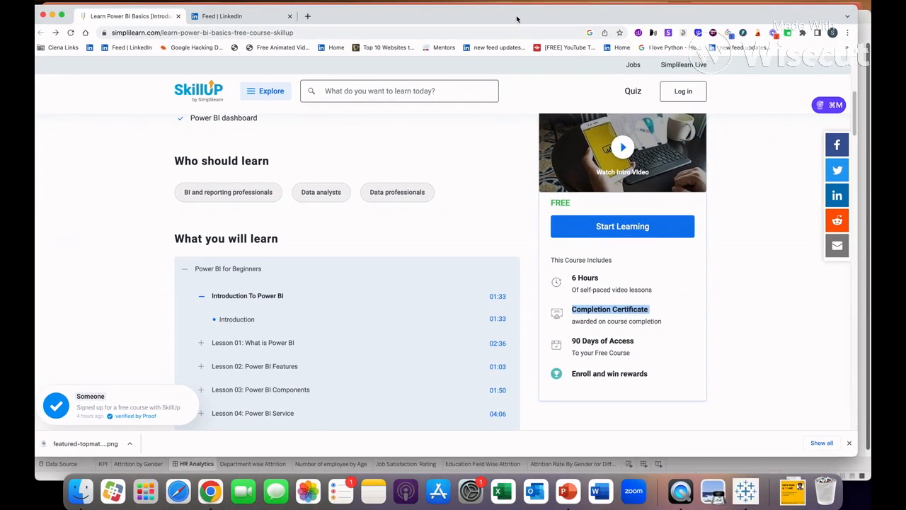
- Close the LinkedIn Feed tab and bring the What you will learn lesson list into view
left_click(289, 16)
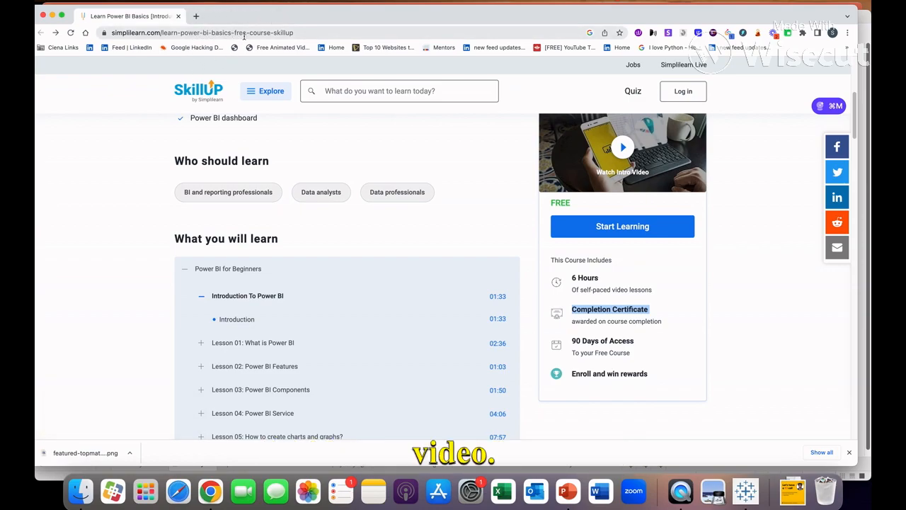
scroll("up", 3)
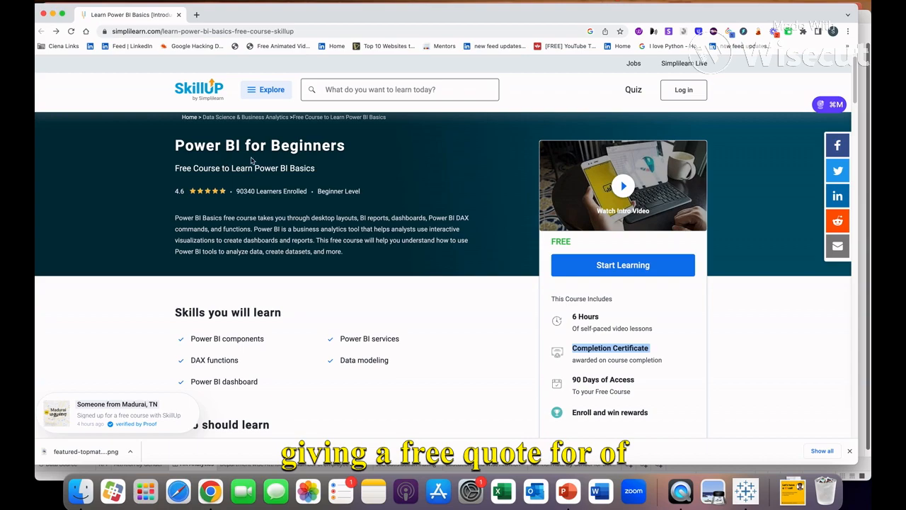
mouse_move(320, 186)
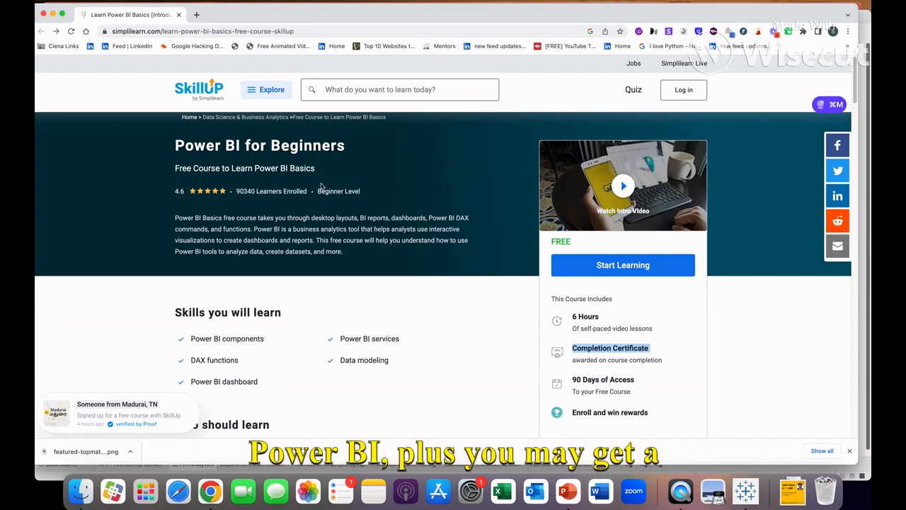
scroll("down", 3)
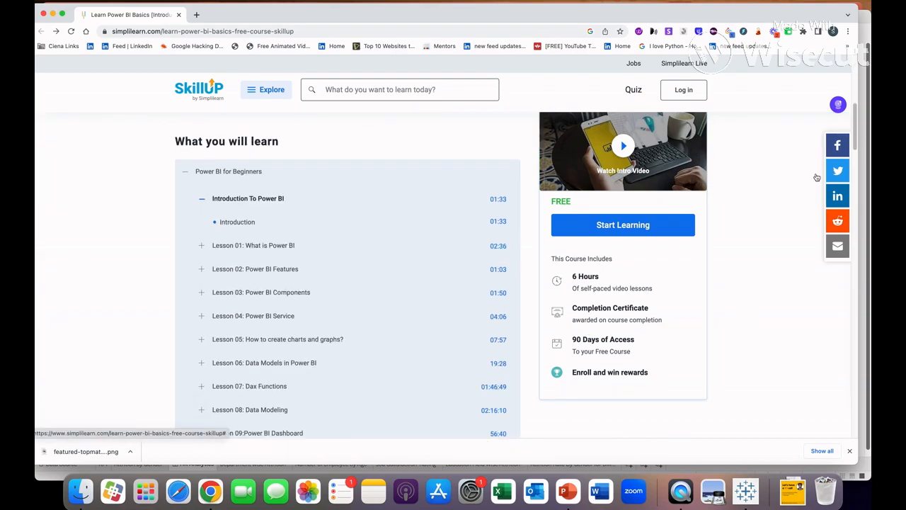
- Scroll past the completion certificate to the Career Opportunities salaries and hiring companies
scroll("down", 3)
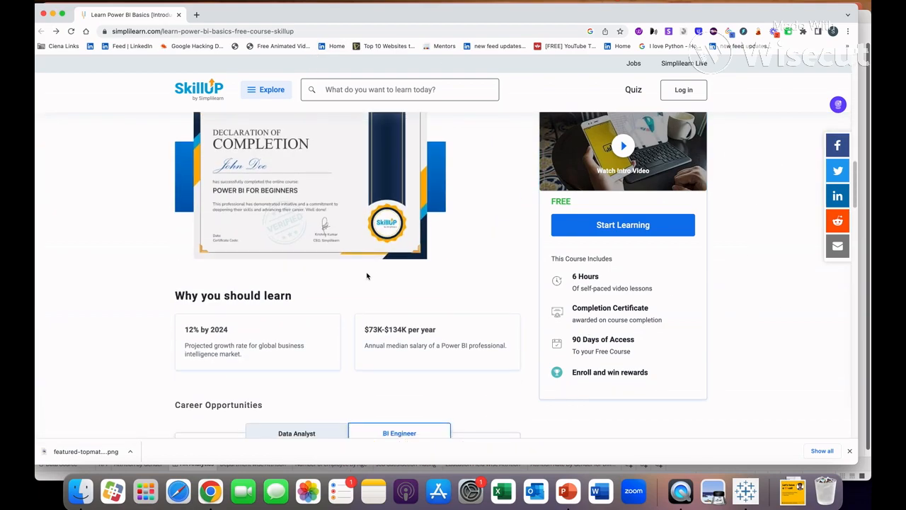
scroll("up", 3)
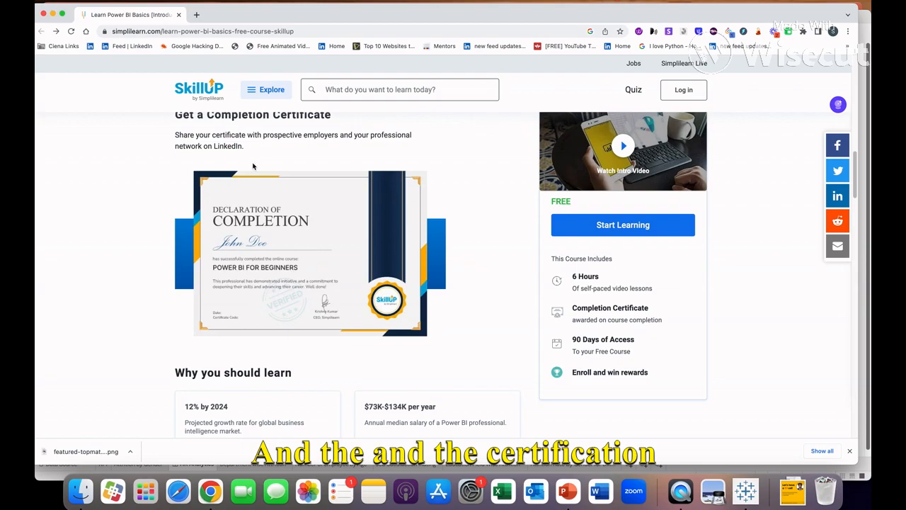
mouse_move(271, 260)
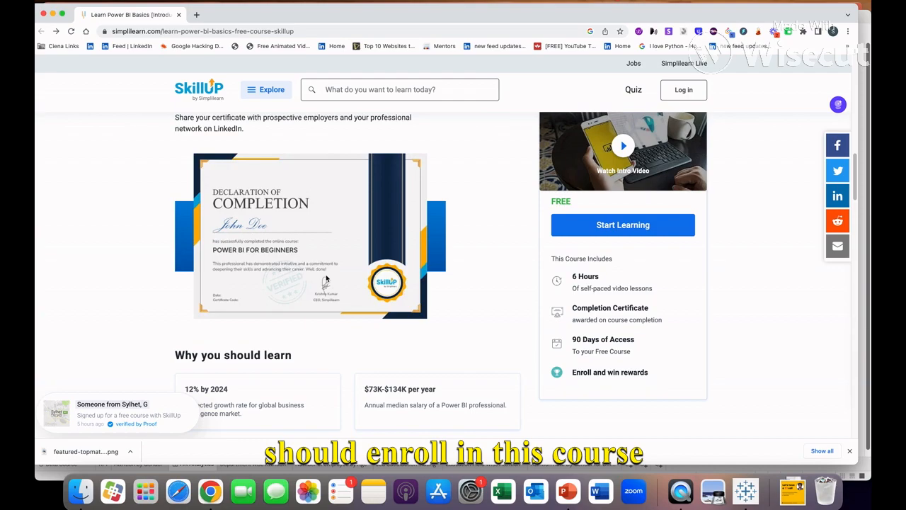
scroll("down", 3)
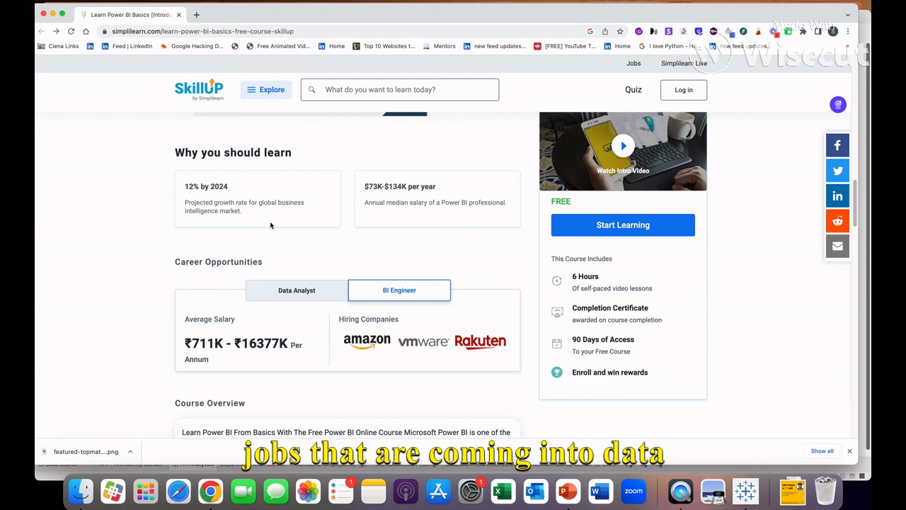
mouse_move(358, 211)
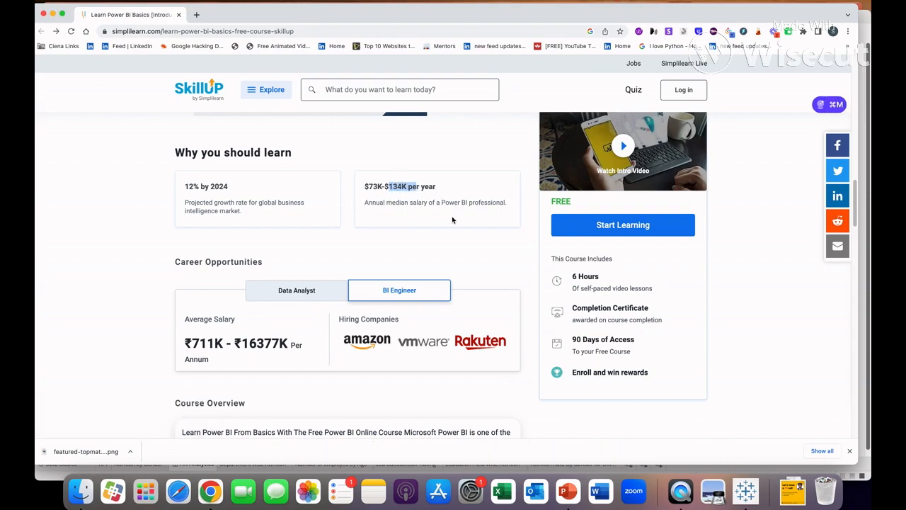
scroll("down", 3)
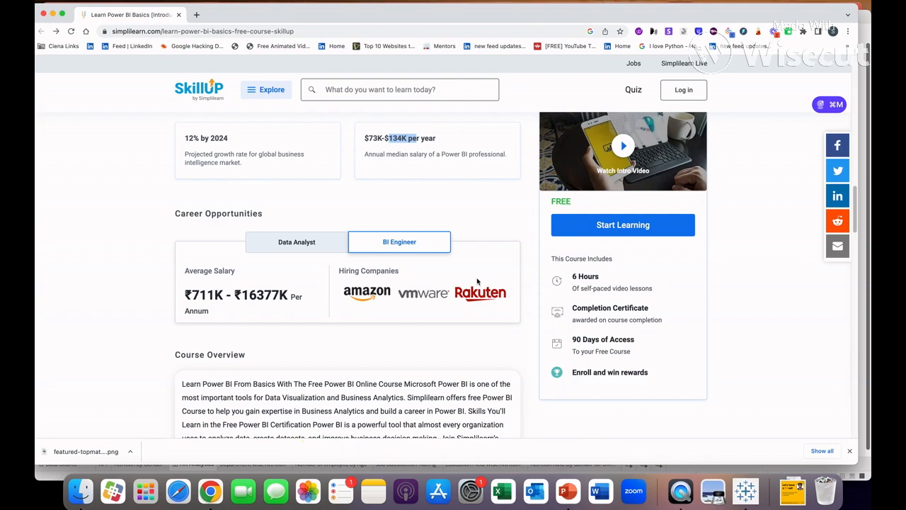
mouse_move(139, 283)
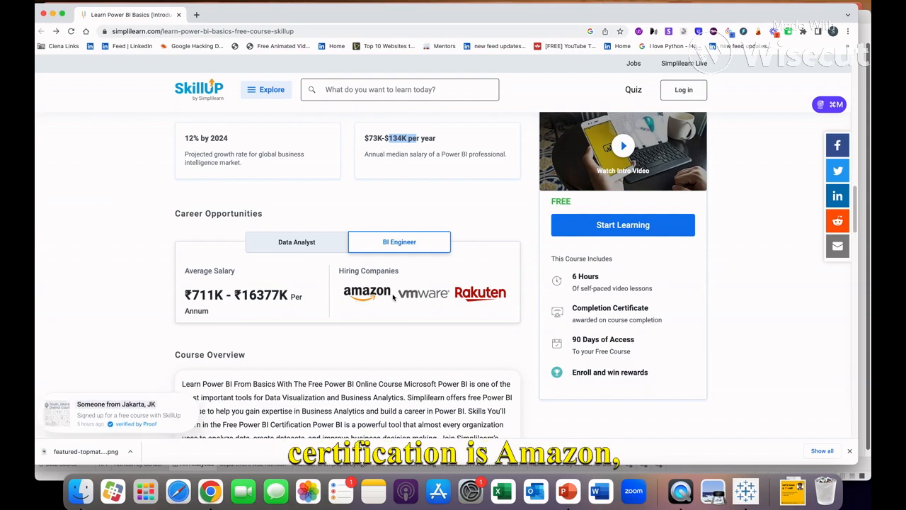
- Show Data Analyst salaries and hiring companies, then scroll past the FAQs to Learner Reviews
left_click(296, 242)
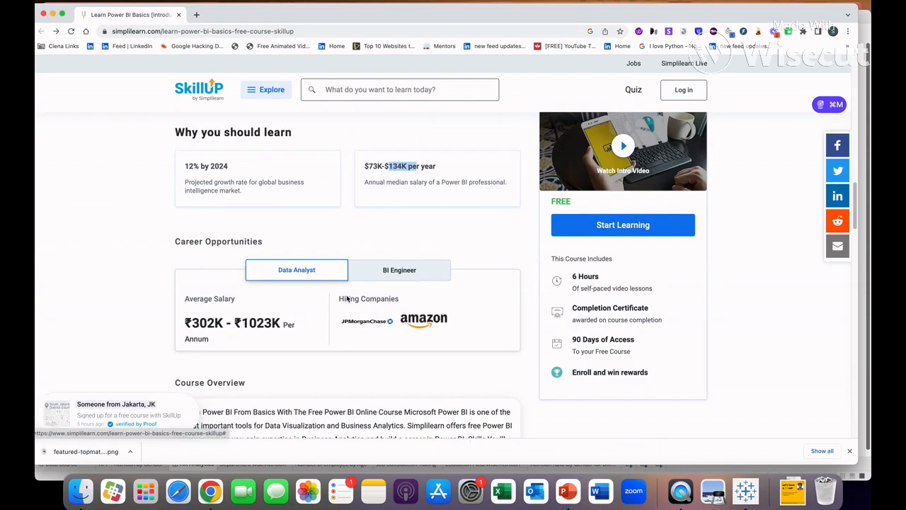
scroll("down", 3)
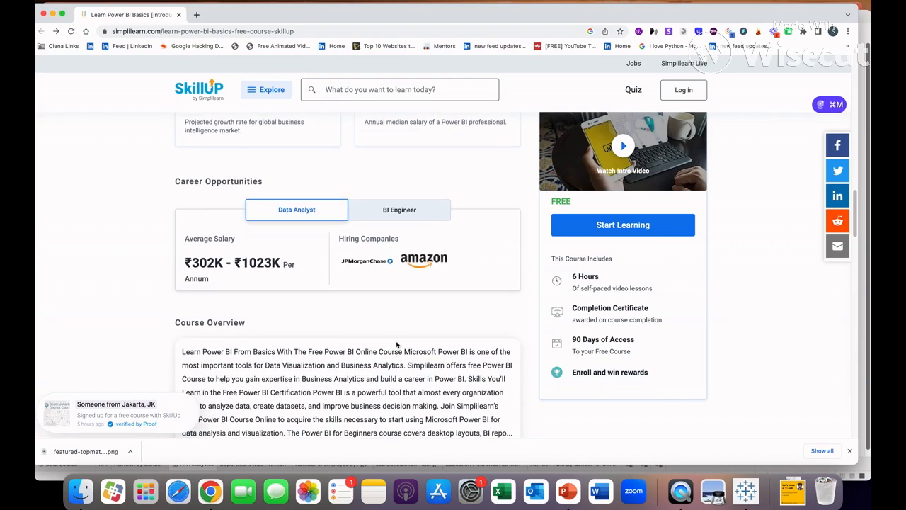
scroll("down", 3)
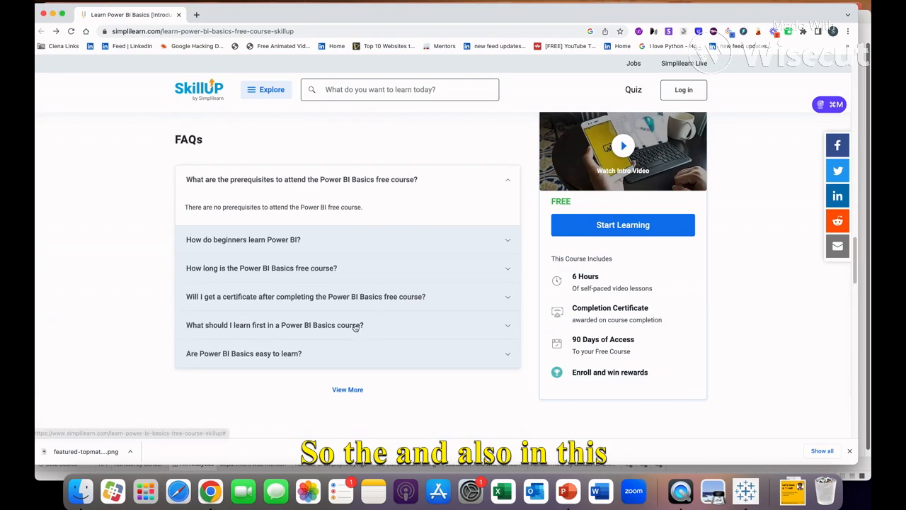
scroll("down", 3)
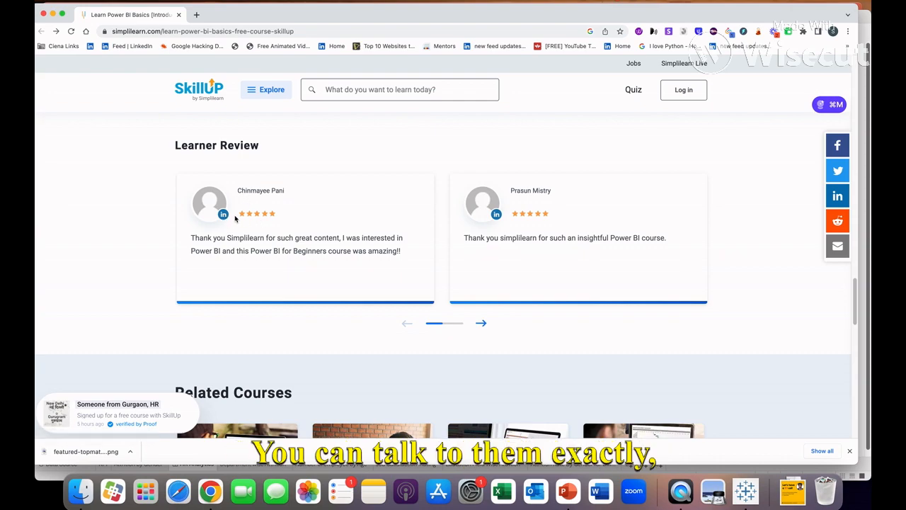
- Open the first reviewer's LinkedIn profile, browse their experience, then return to the course tab
left_click(223, 214)
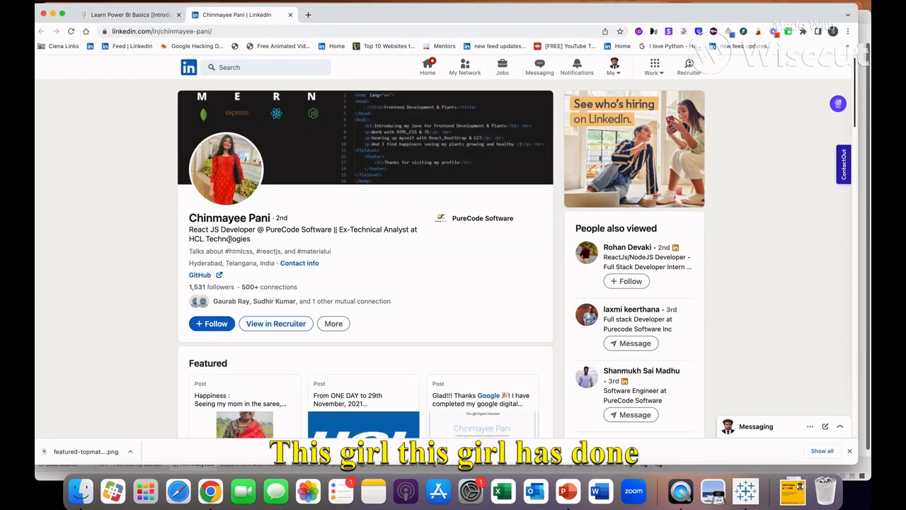
scroll("down", 3)
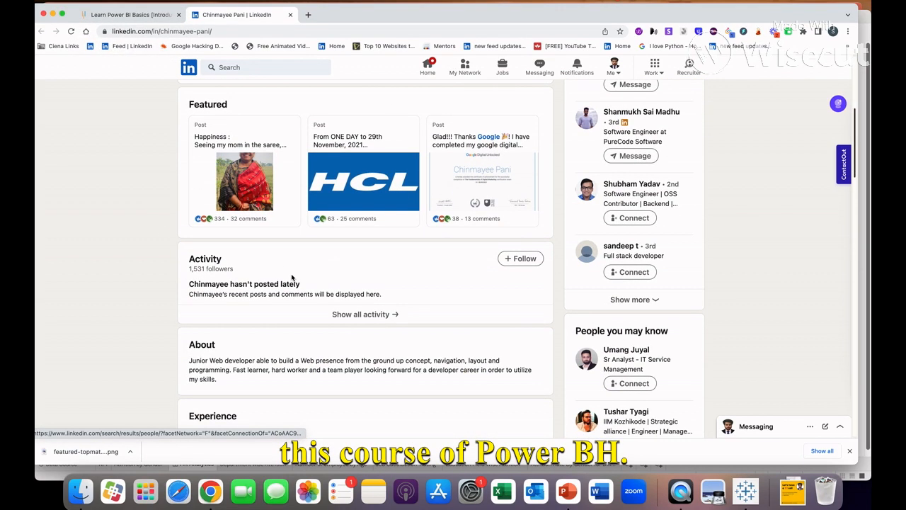
scroll("down", 3)
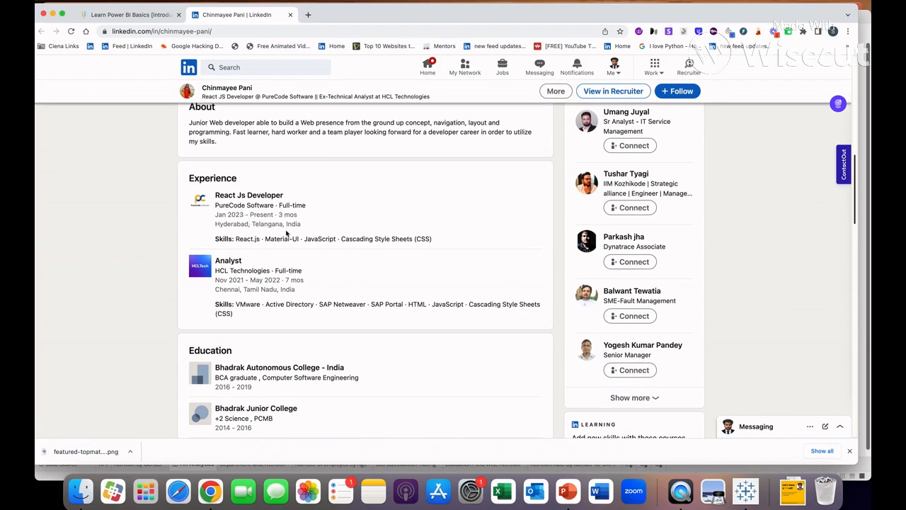
scroll("up", 3)
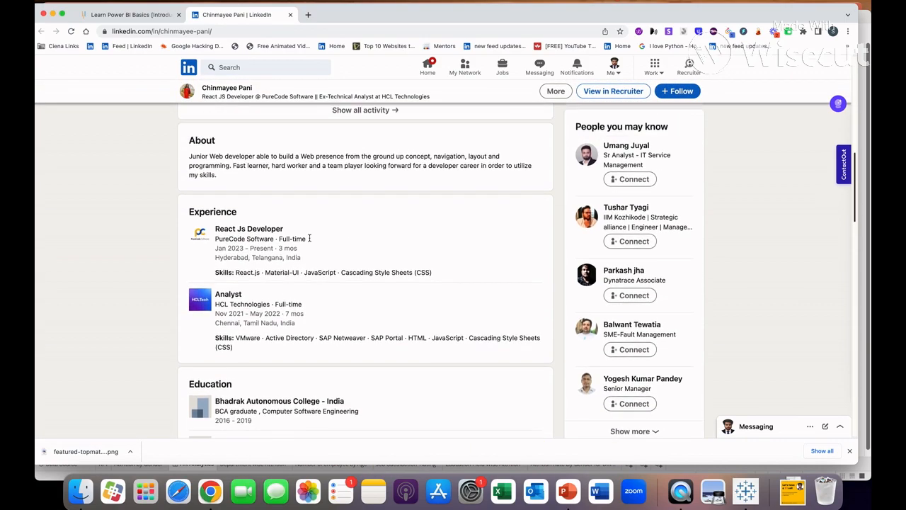
left_click(131, 14)
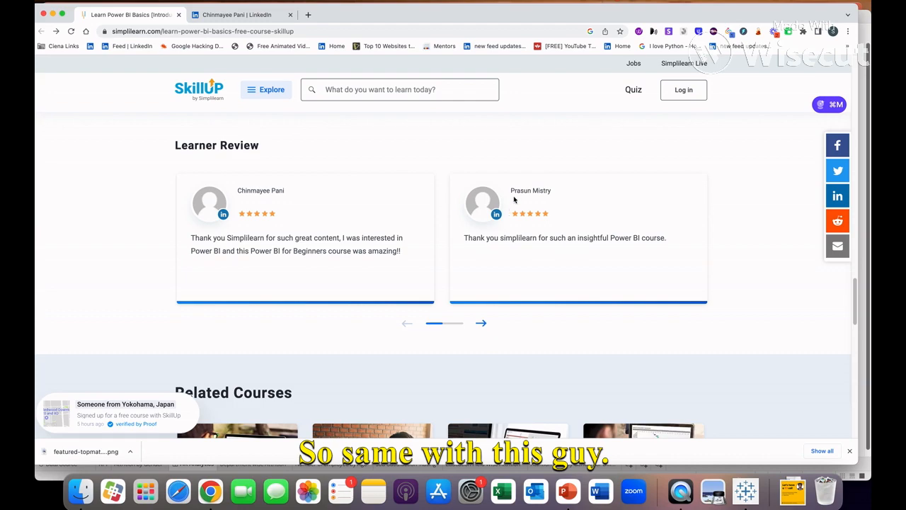
- Open the second reviewer's LinkedIn profile, look over their Telstra experience, and return to the course
left_click(496, 213)
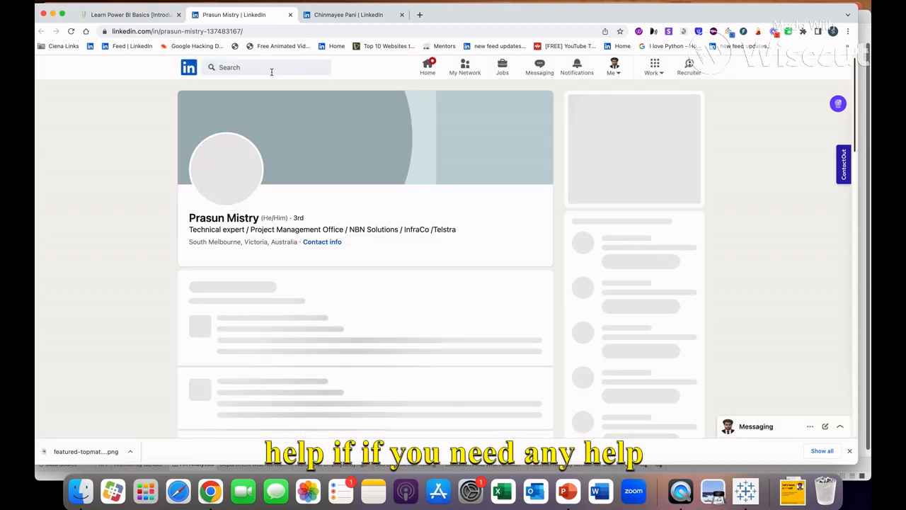
scroll("down", 3)
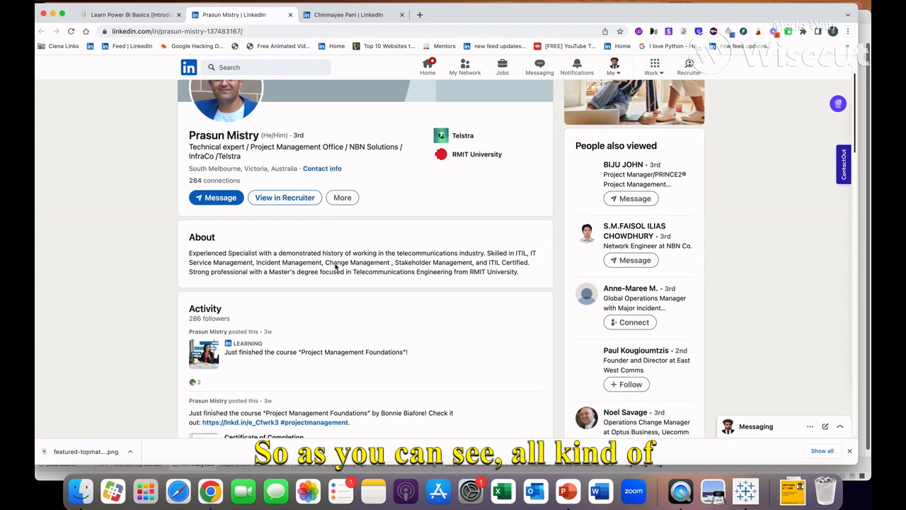
scroll("down", 3)
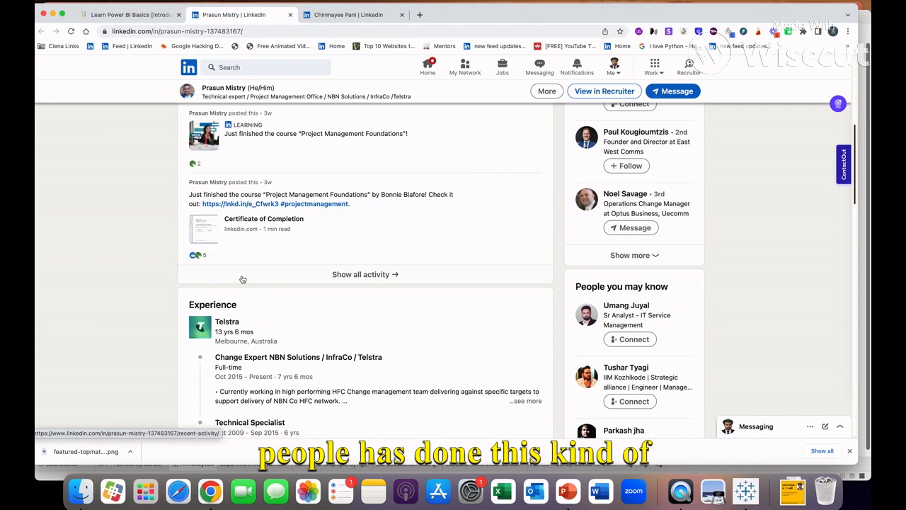
scroll("down", 3)
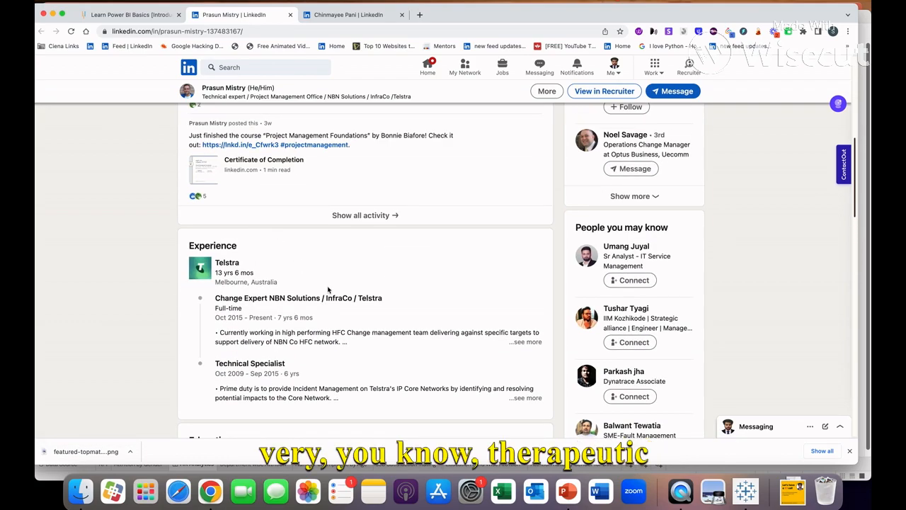
mouse_move(298, 287)
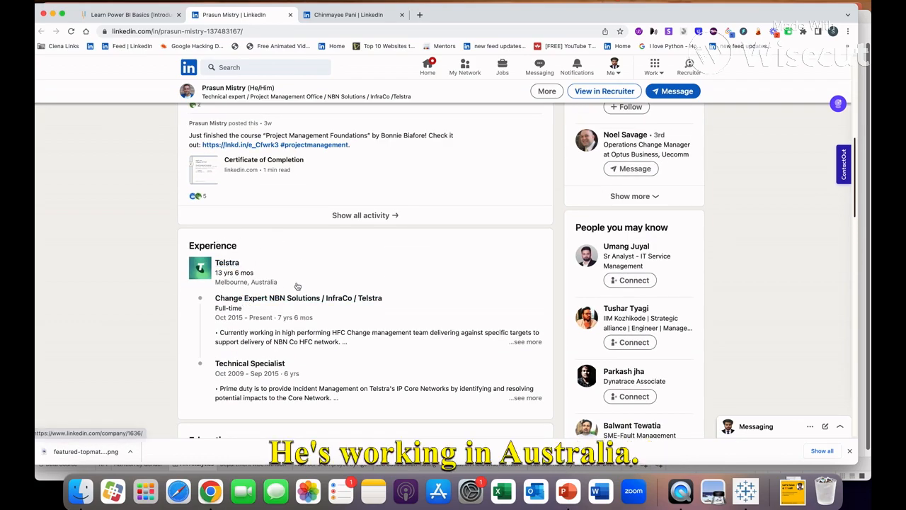
left_click(130, 15)
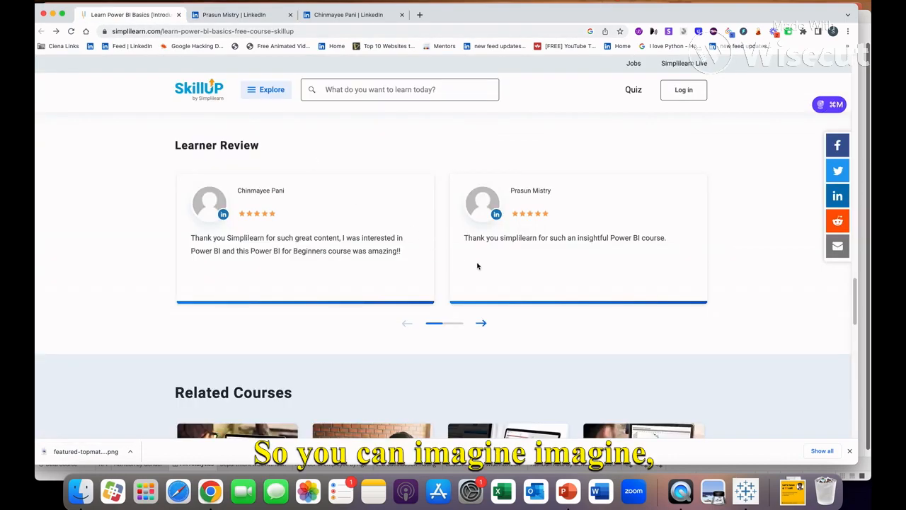
- Scroll through Skills you will learn and the target audience to the full lesson list
scroll("up", 3)
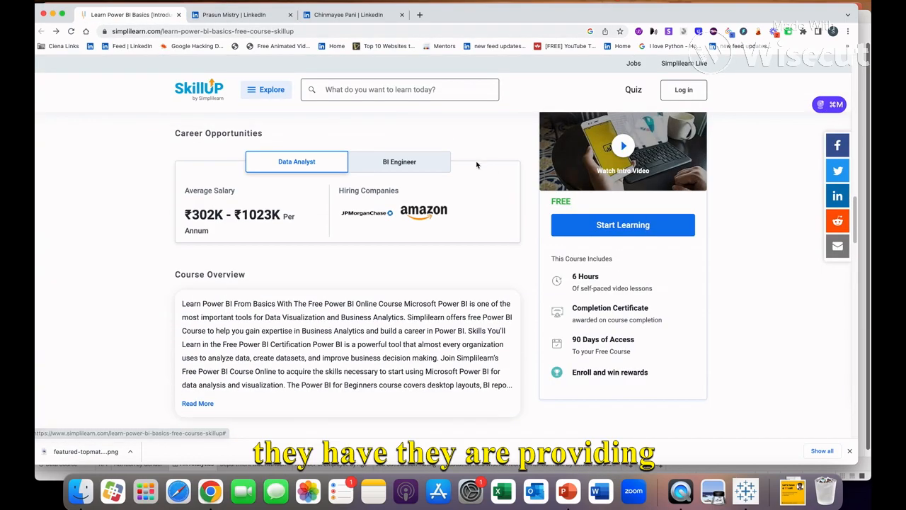
mouse_move(316, 243)
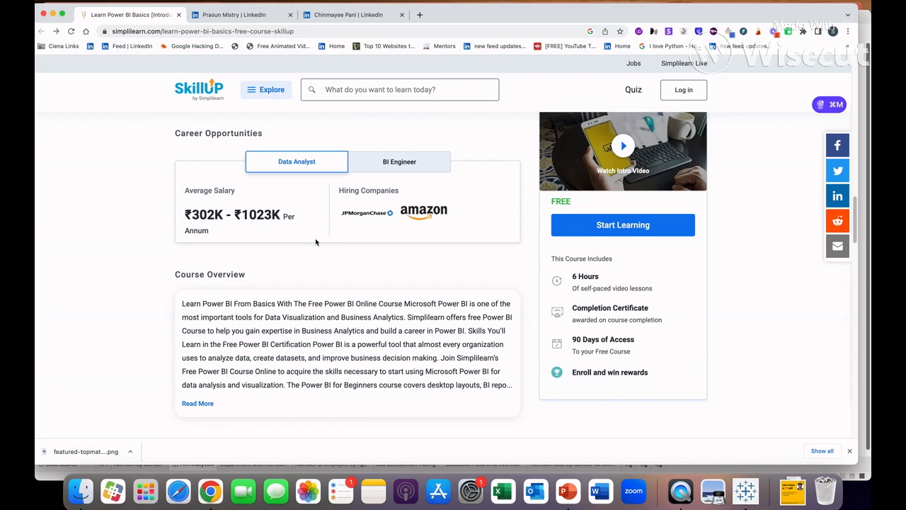
scroll("down", 3)
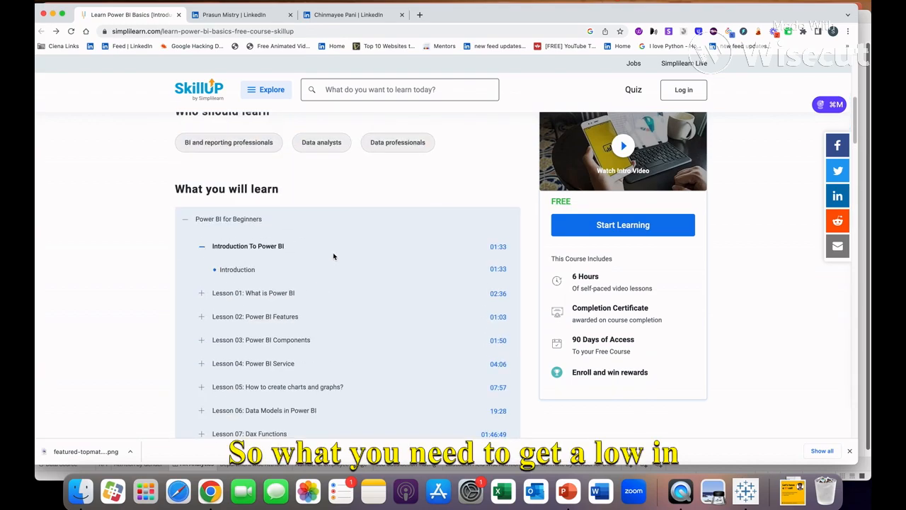
scroll("up", 3)
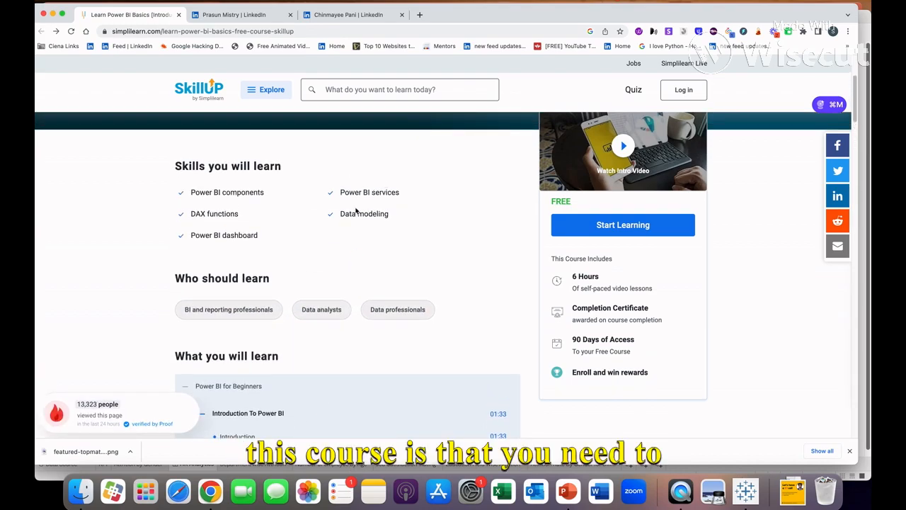
scroll("down", 3)
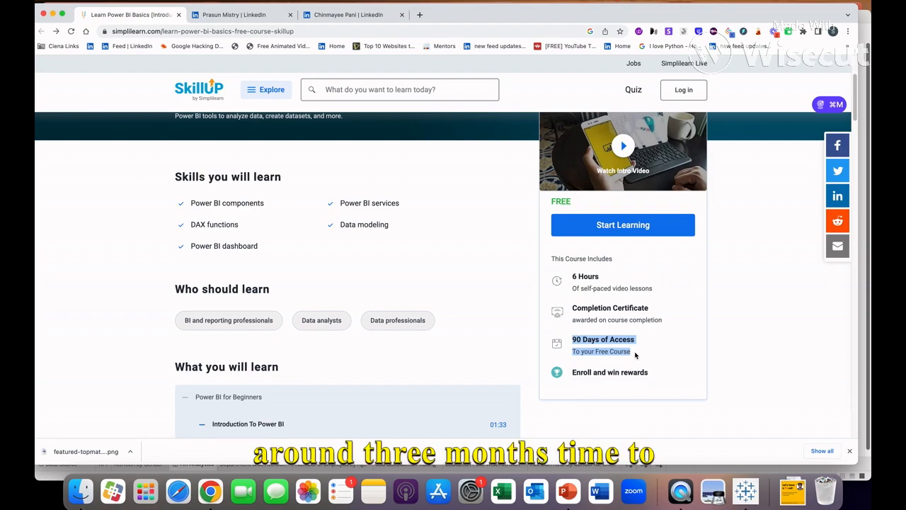
mouse_move(552, 198)
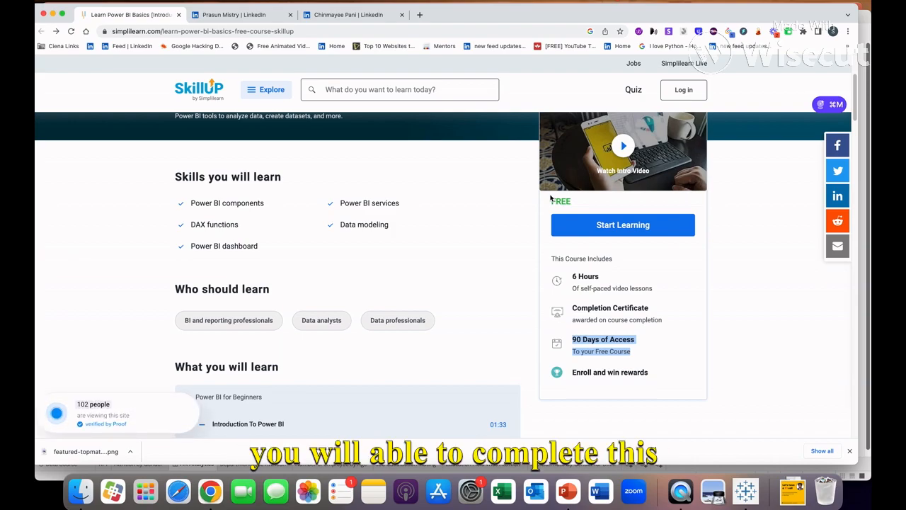
mouse_move(521, 227)
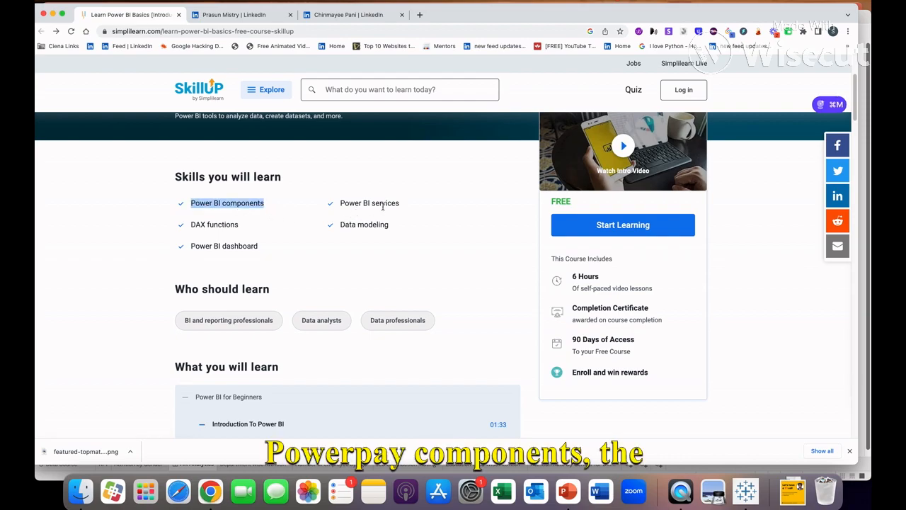
mouse_move(358, 239)
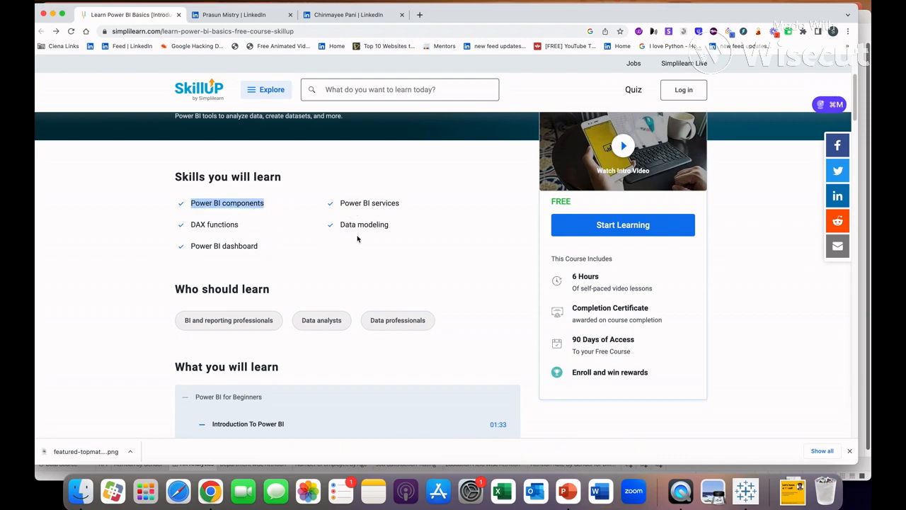
mouse_move(170, 249)
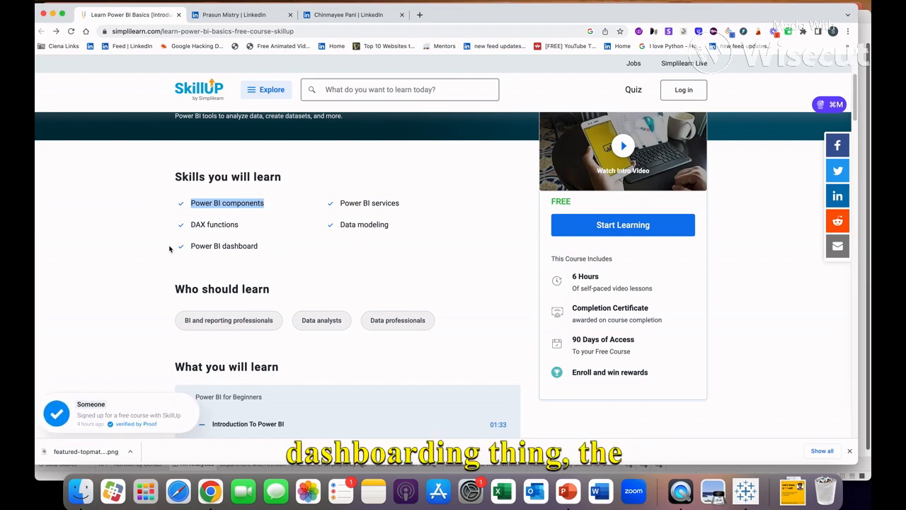
scroll("down", 3)
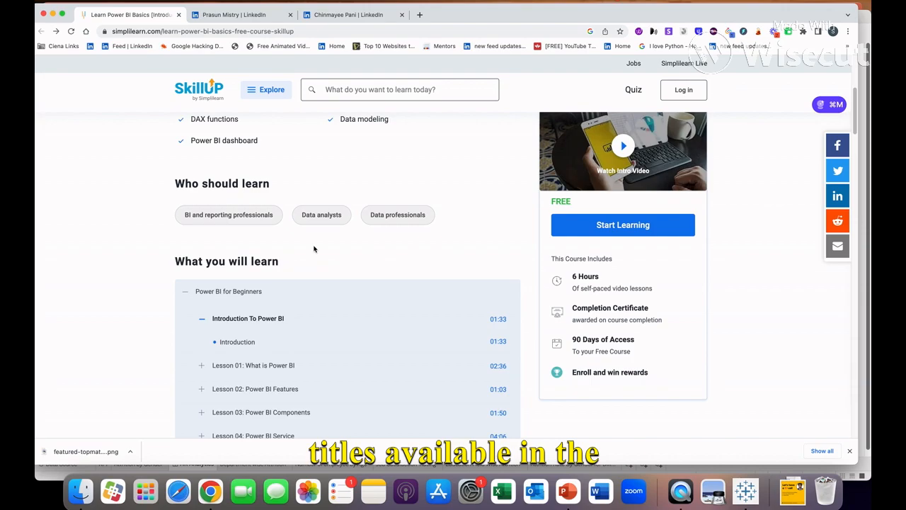
scroll("down", 3)
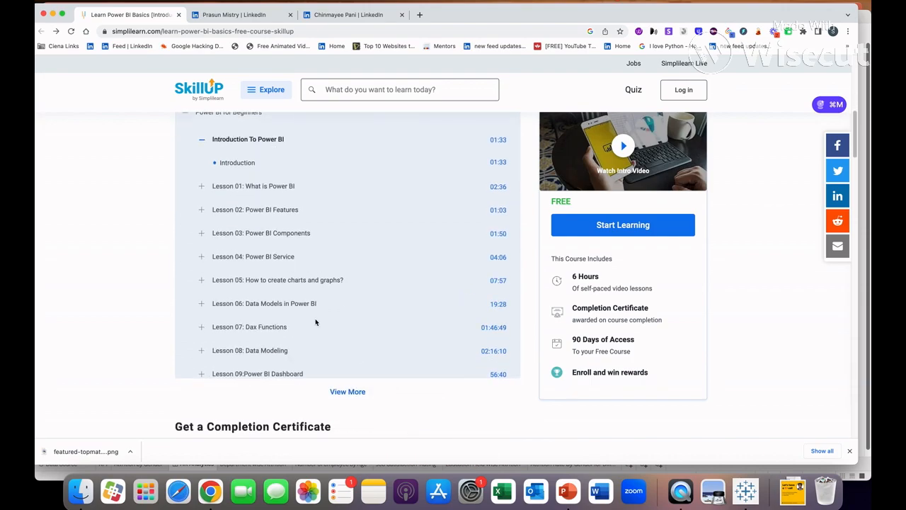
- Scroll past the lessons and certificate, then back up to the course title and enrolment count
scroll("up", 3)
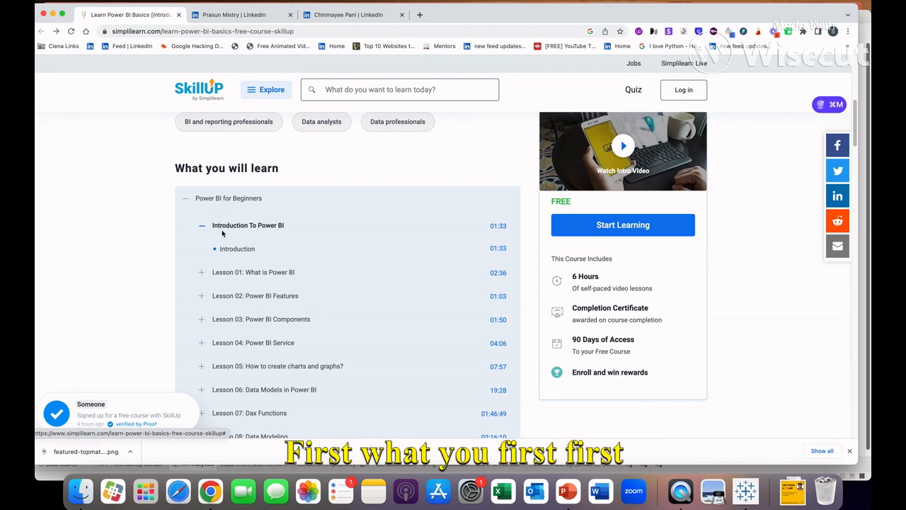
mouse_move(282, 221)
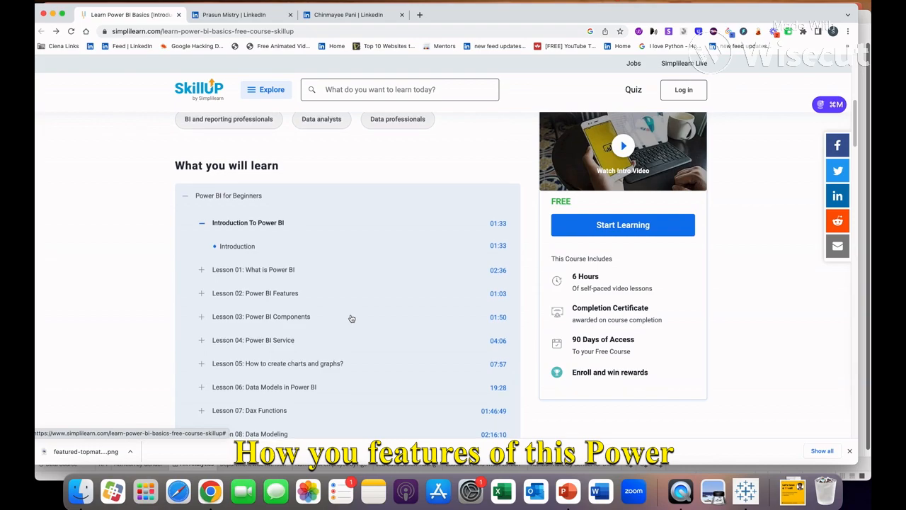
scroll("down", 3)
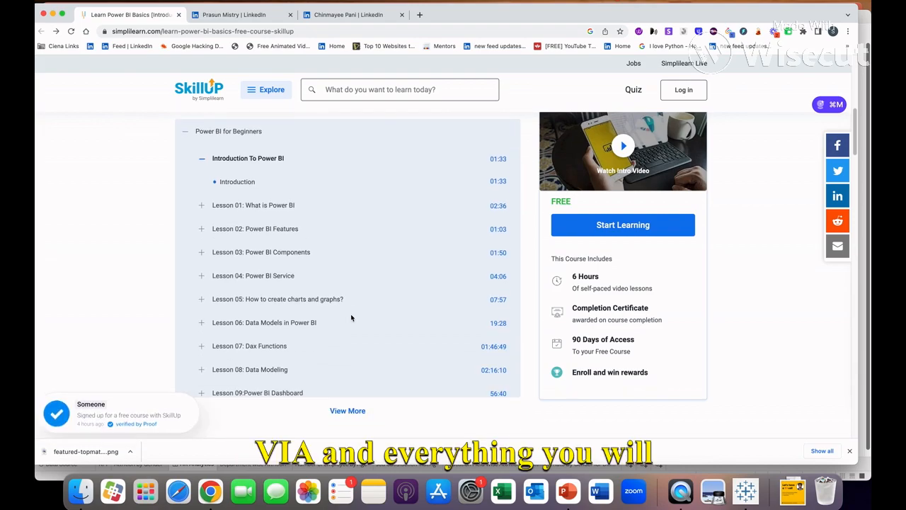
scroll("down", 3)
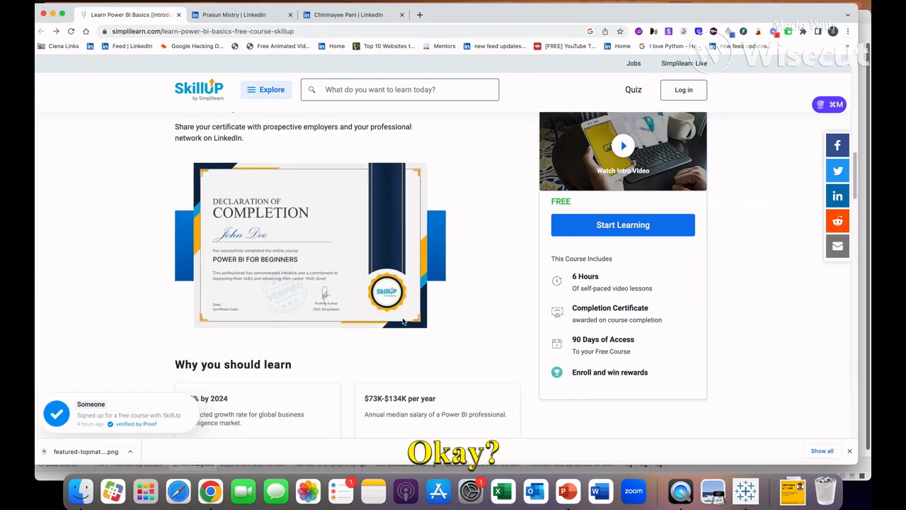
scroll("up", 3)
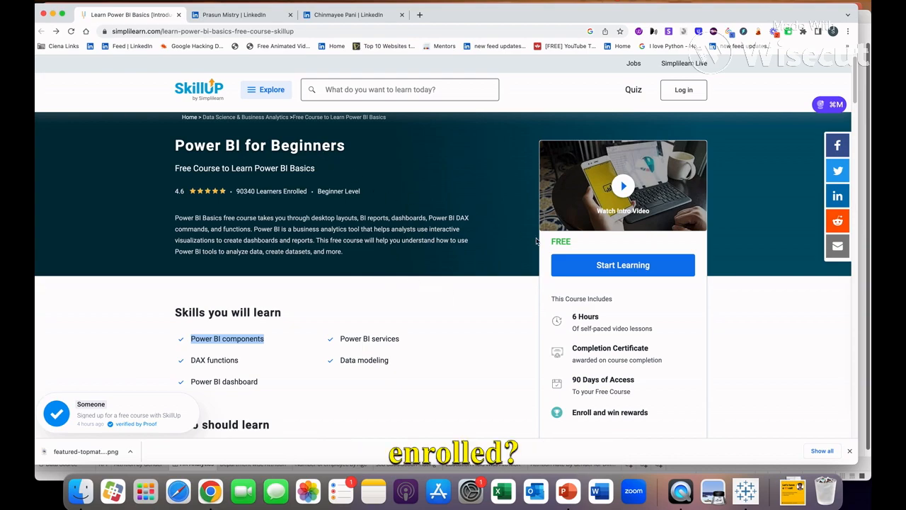
- Start Learning the free course and choose Sign Up with Google on the Register page
left_click(623, 265)
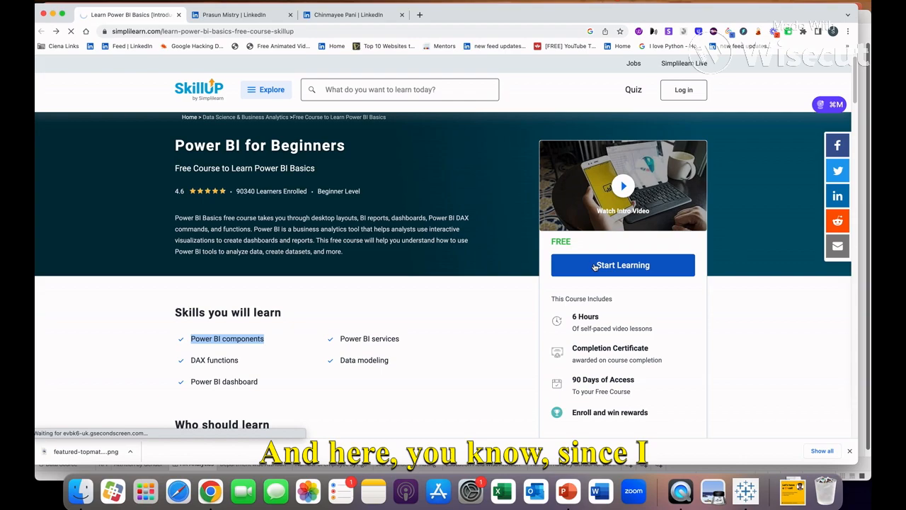
left_click(622, 265)
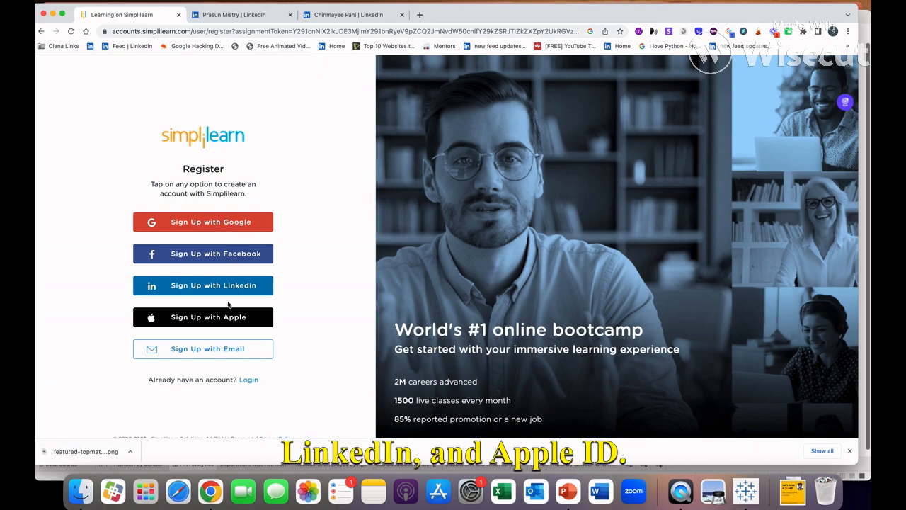
mouse_move(210, 342)
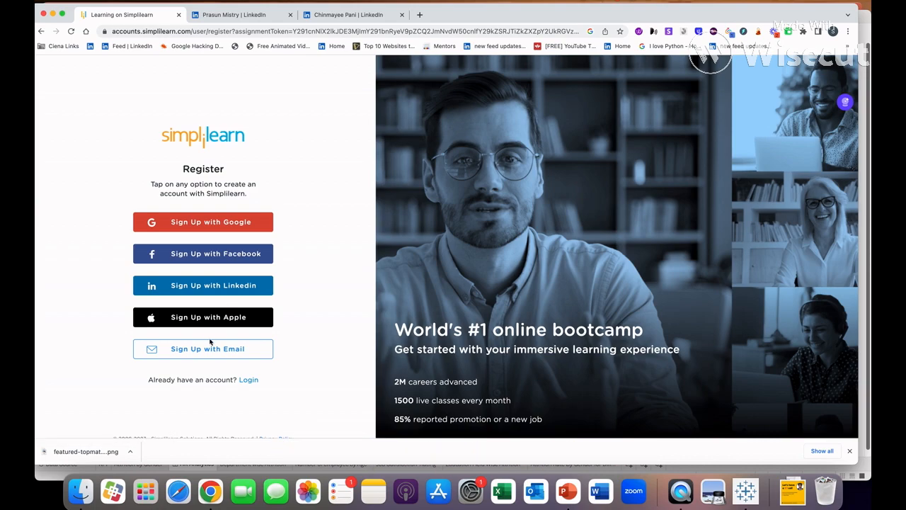
mouse_move(253, 361)
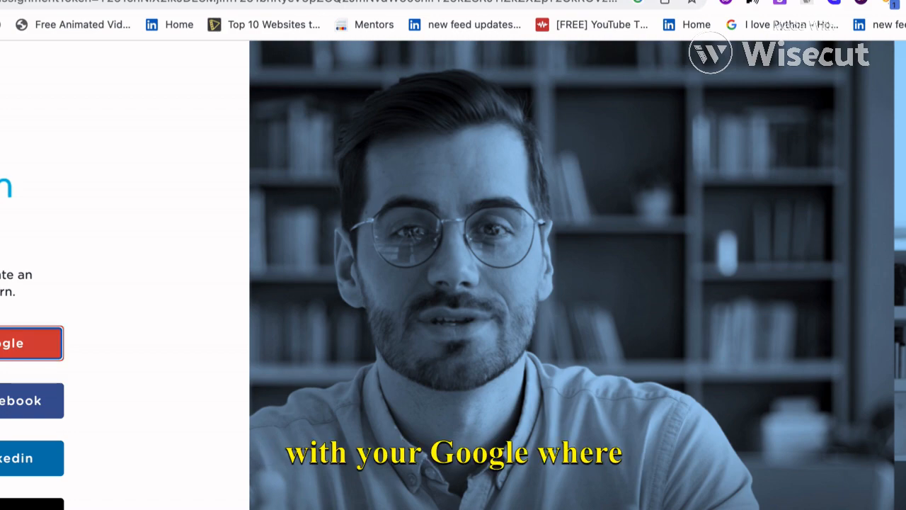
left_click(18, 343)
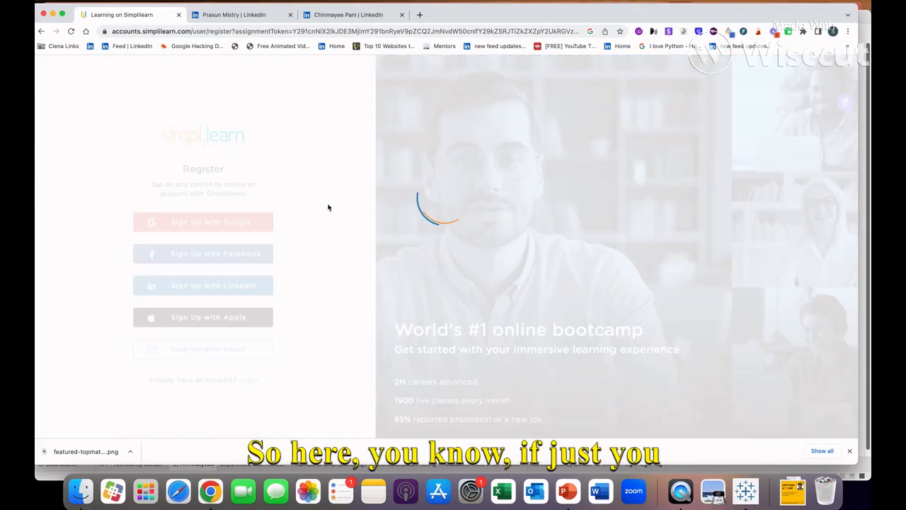
- Pick the Google account to reach the phone-number form, then go back to the sign-up options
left_click(203, 221)
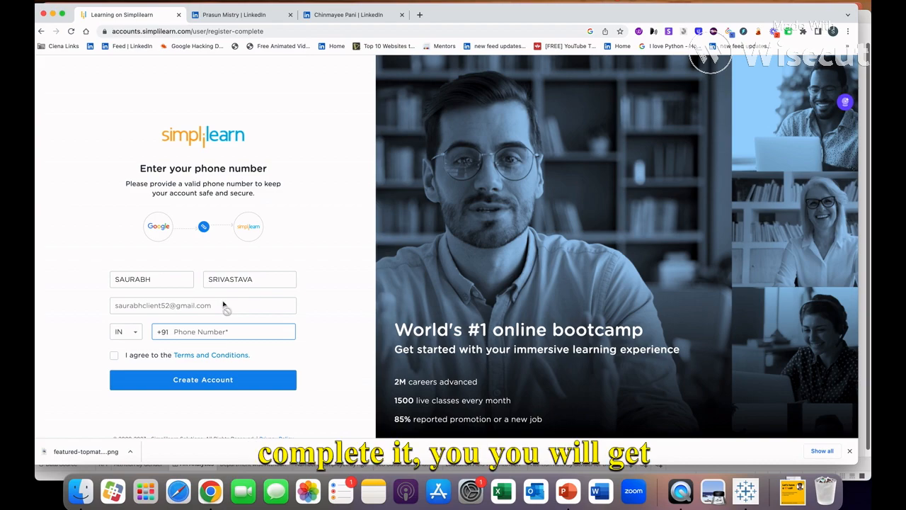
mouse_move(71, 70)
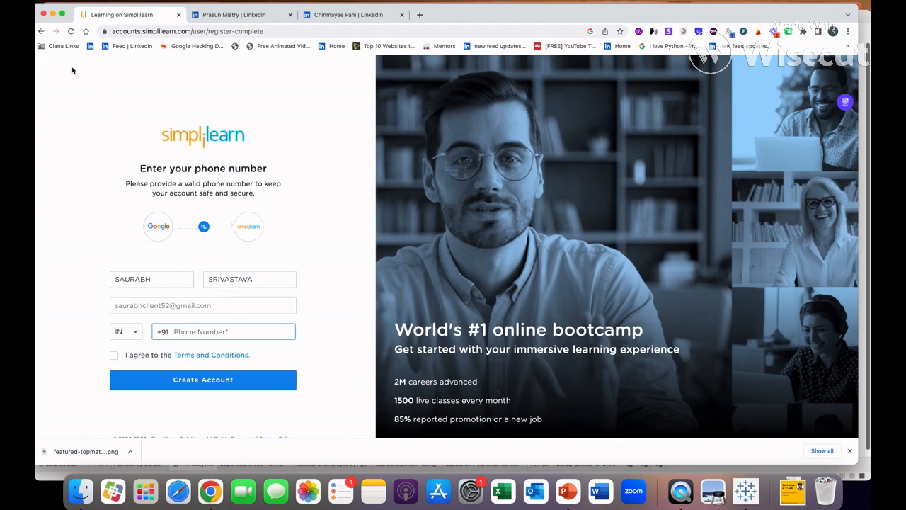
left_click(41, 31)
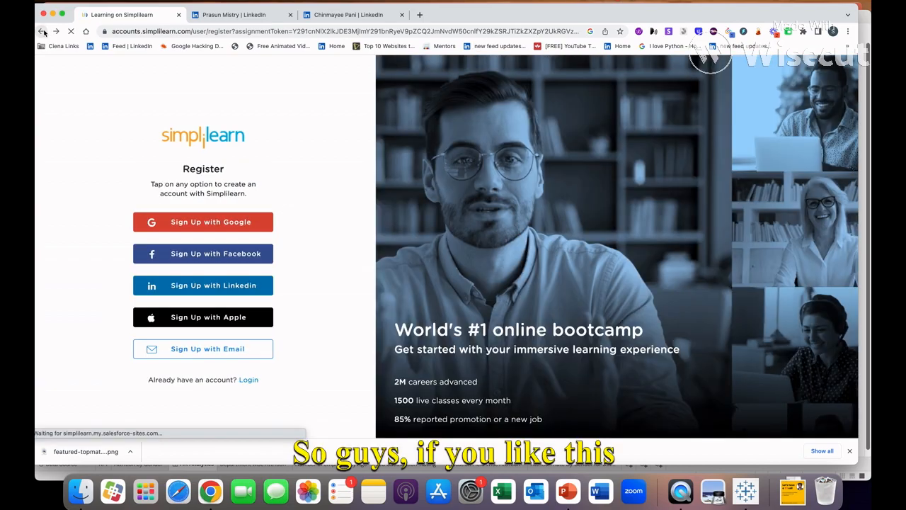
- Go back to the Power BI for Beginners course page and scroll to the certificate section
left_click(41, 31)
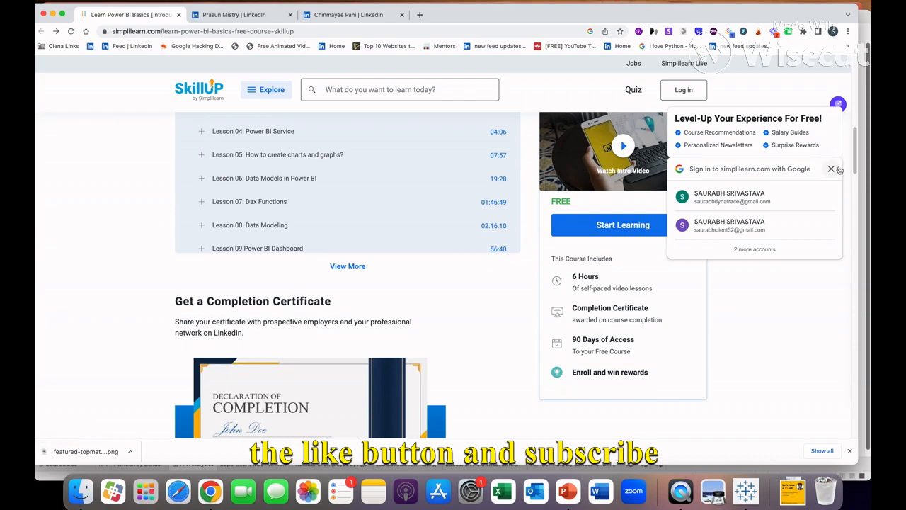
scroll("down", 3)
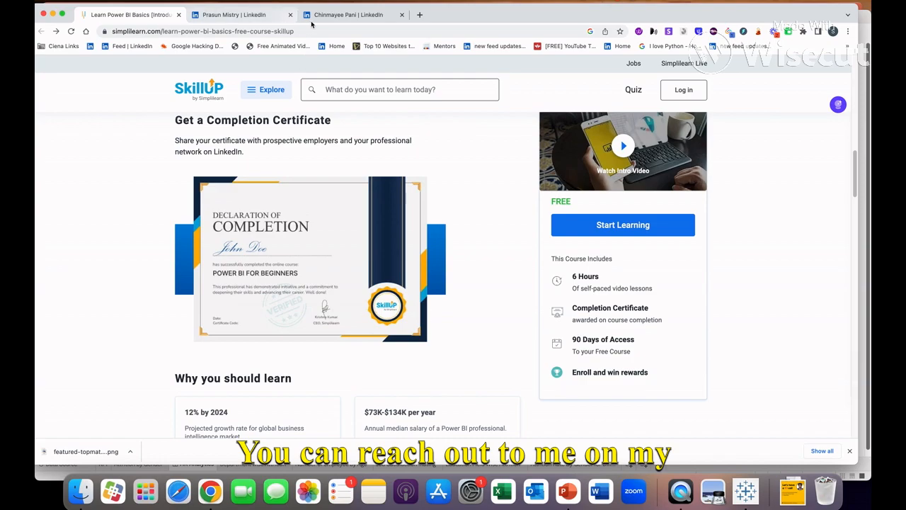
- Glance at the two LinkedIn profile tabs, then return to the Power BI course tab
left_click(347, 14)
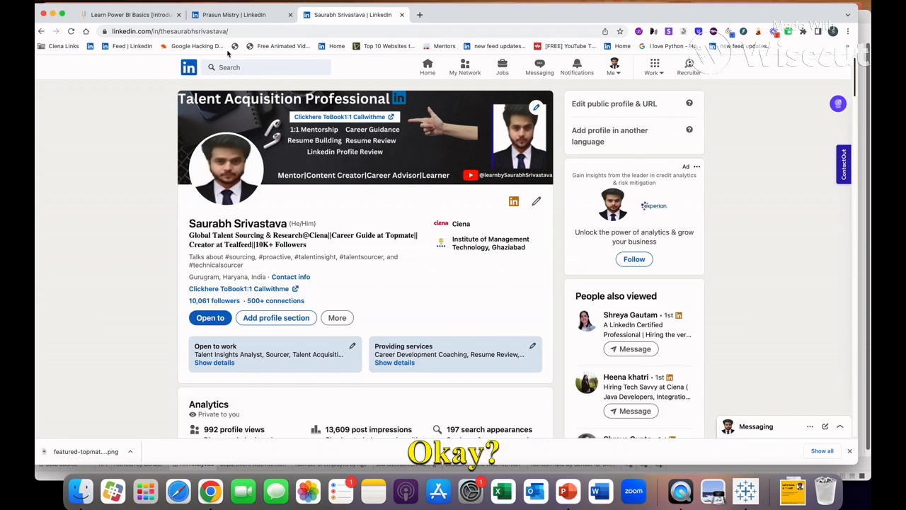
left_click(234, 14)
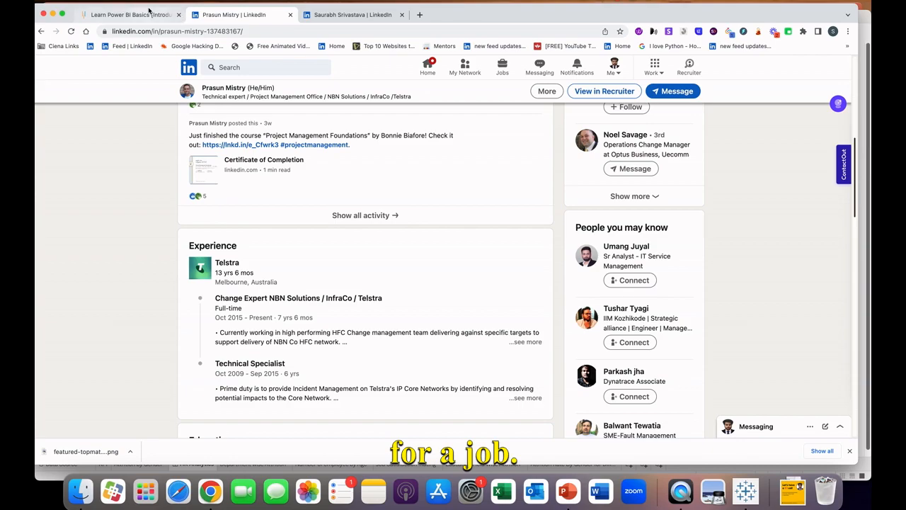
left_click(127, 14)
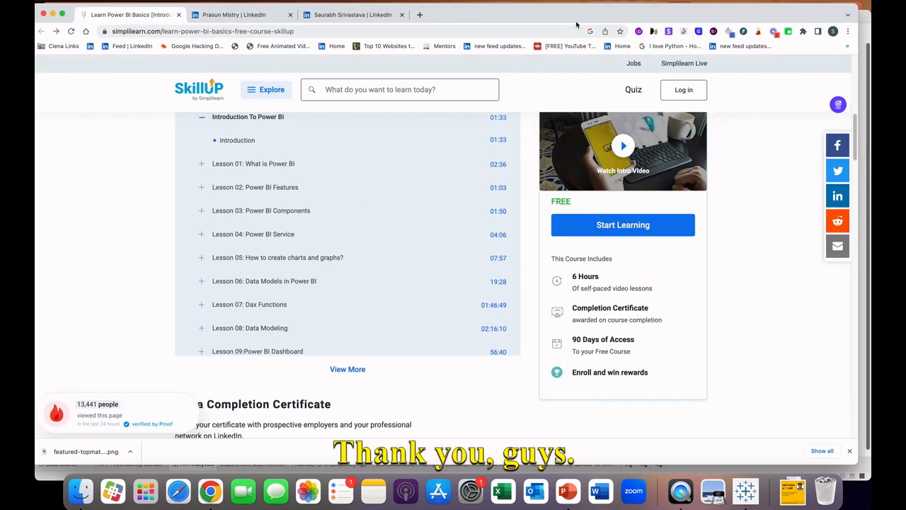